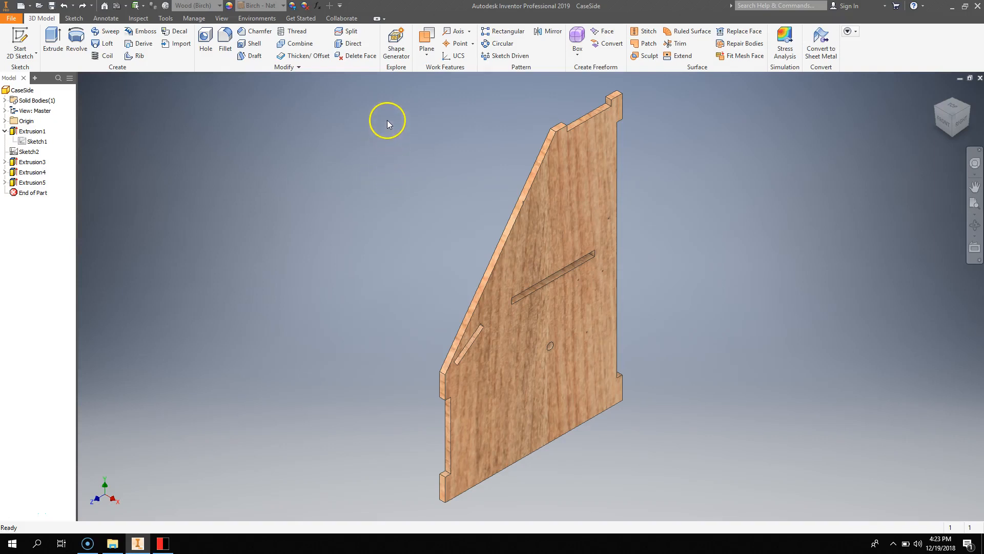
mouse_move(377, 86)
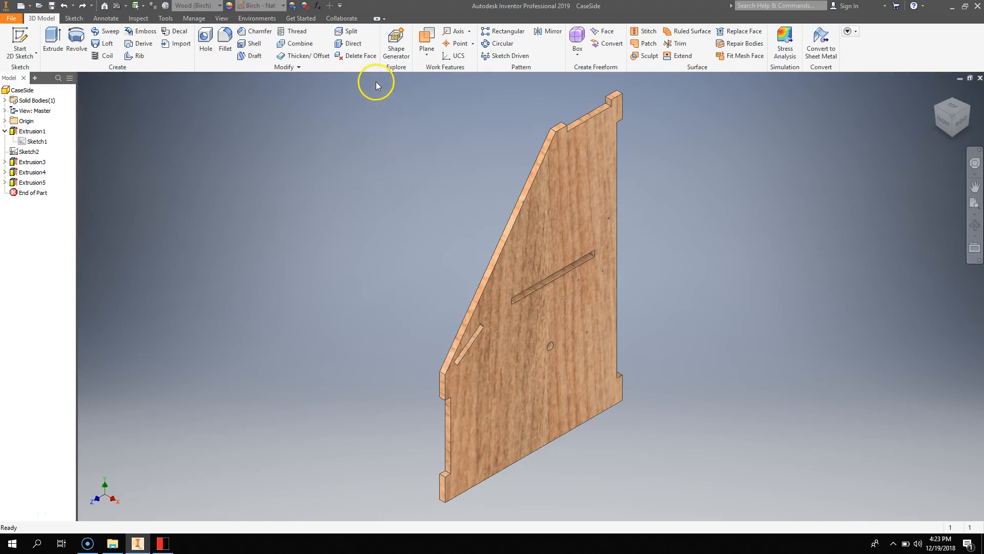
mouse_move(375, 85)
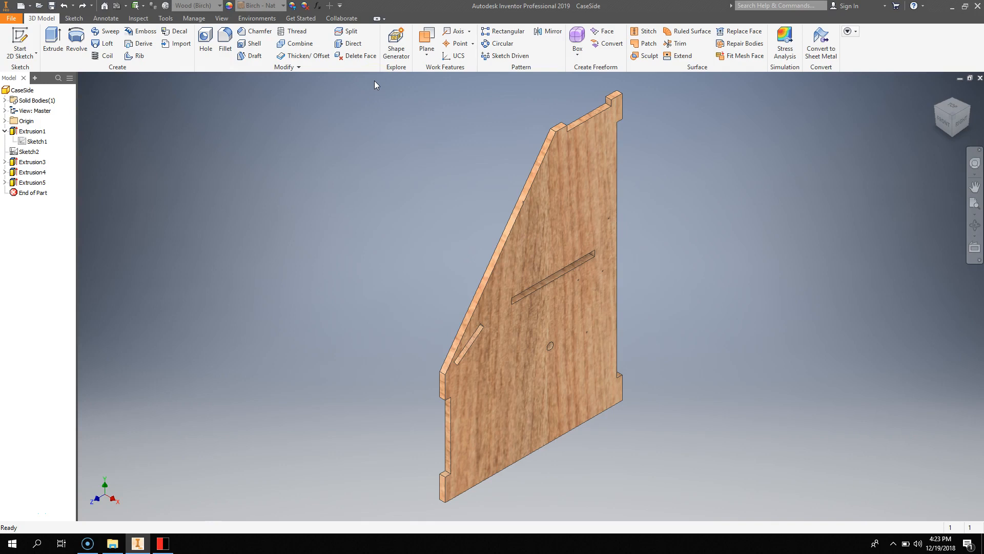
mouse_move(583, 100)
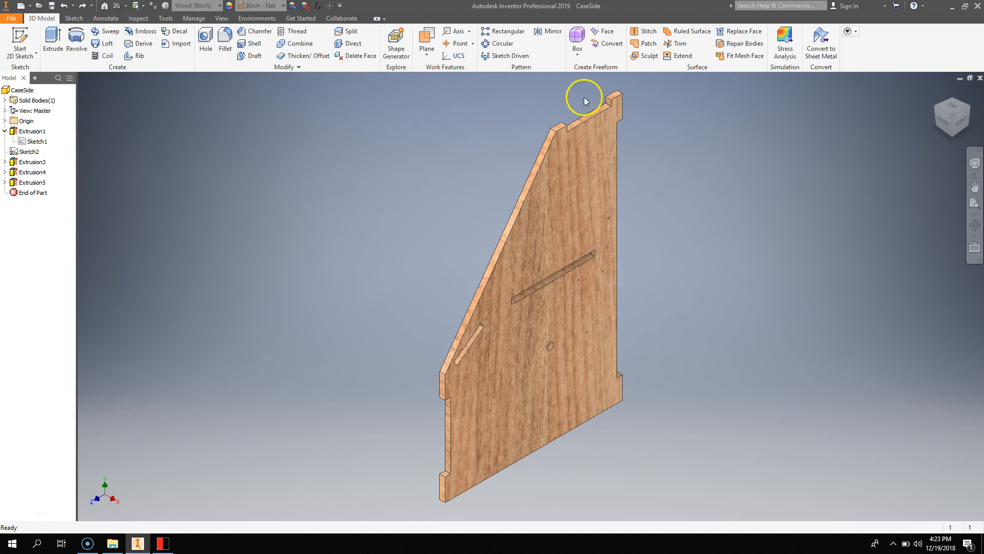
Edit Sketch1 under Extrusion1 so the dimensioned side profile is shown flat
left_click(37, 141)
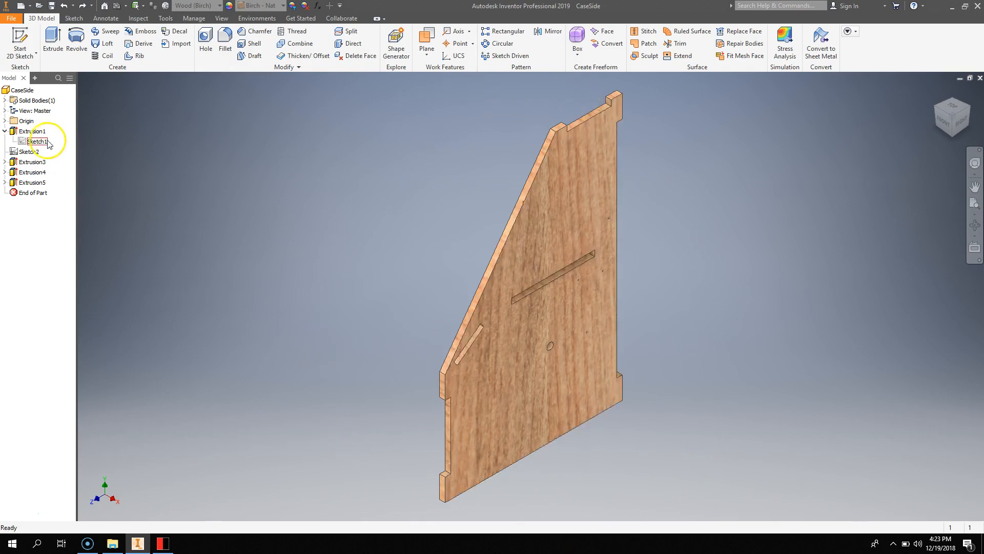
left_click(35, 141)
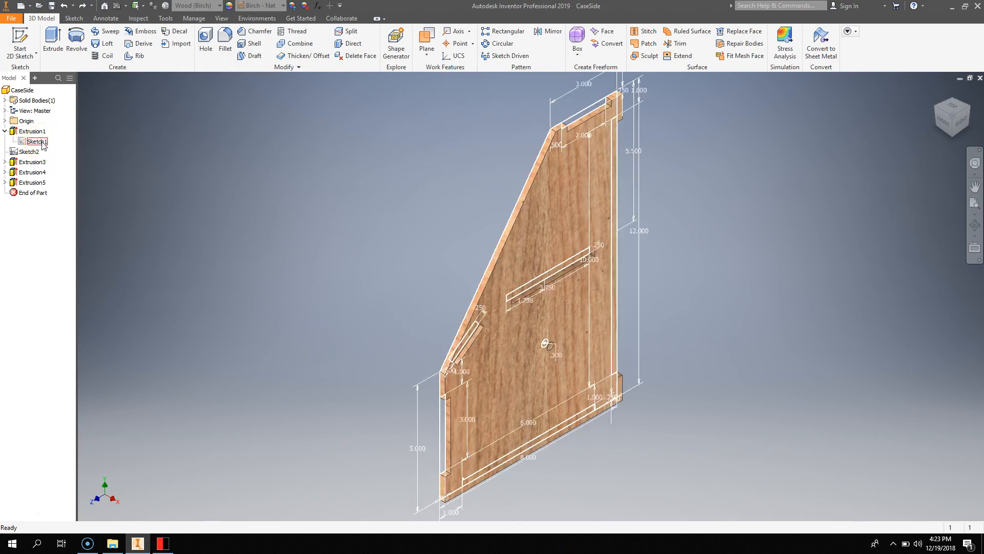
right_click(36, 141)
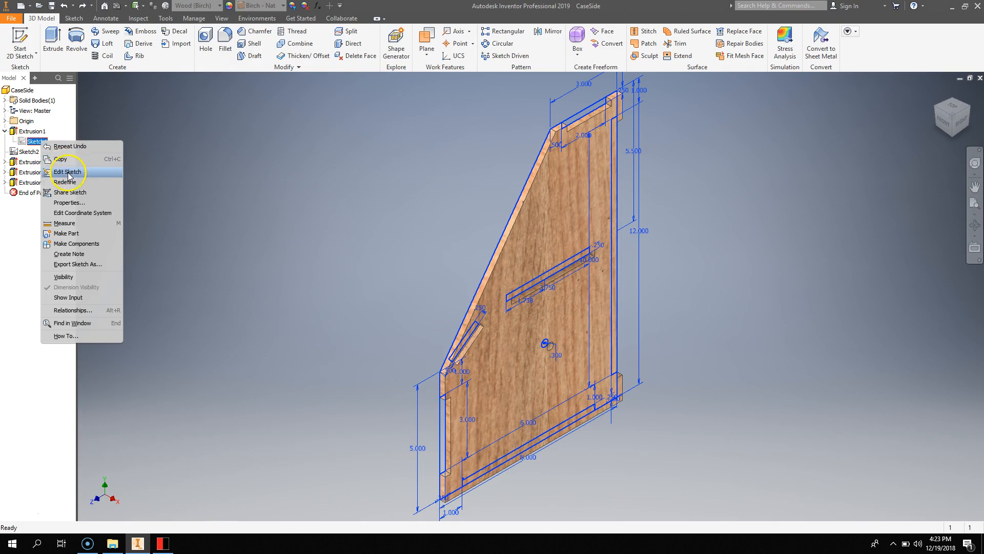
left_click(68, 172)
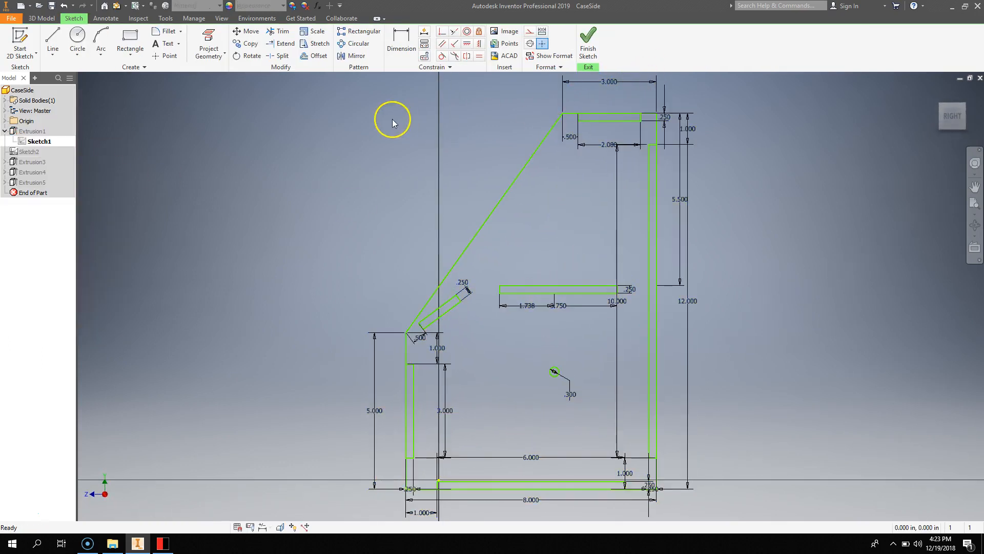
mouse_move(354, 110)
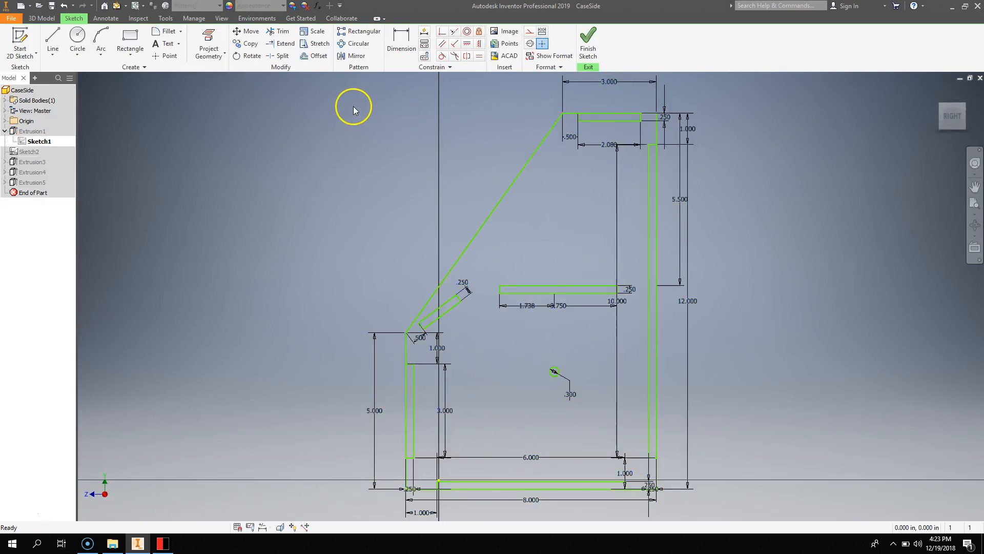
mouse_move(360, 97)
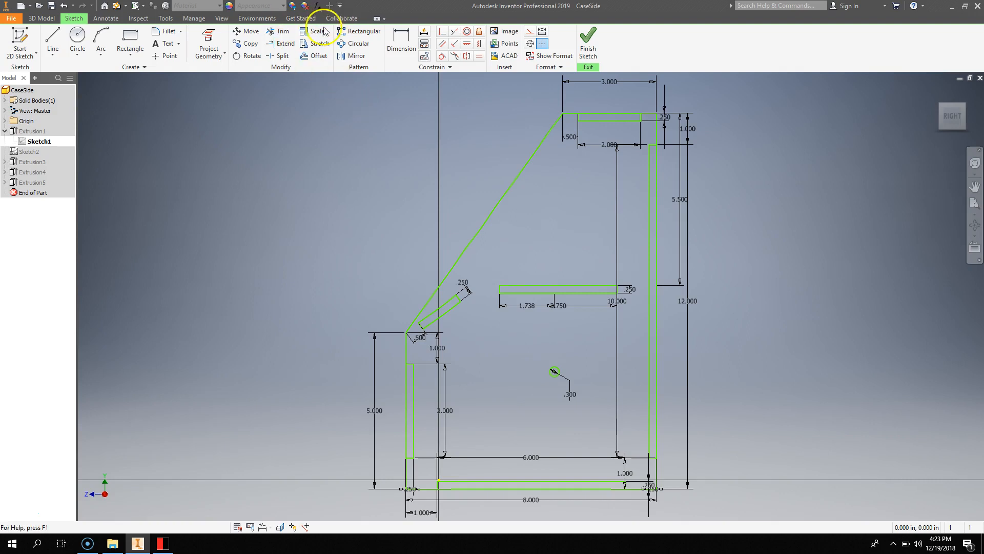
Scale all sketch geometry by 25.4 about the bottom-left point, relaxing dimensions to 304.8 and 203.2
left_click(316, 32)
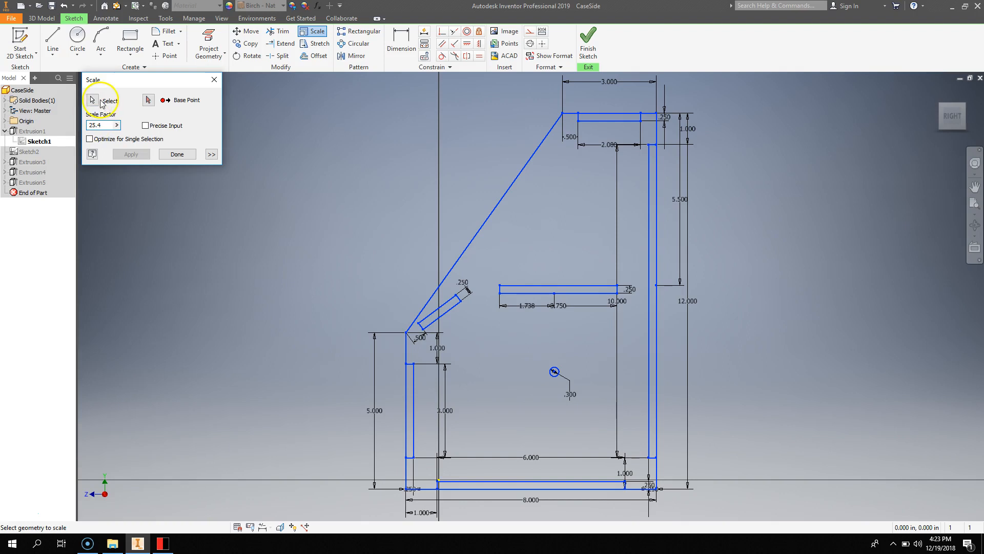
left_click(149, 100)
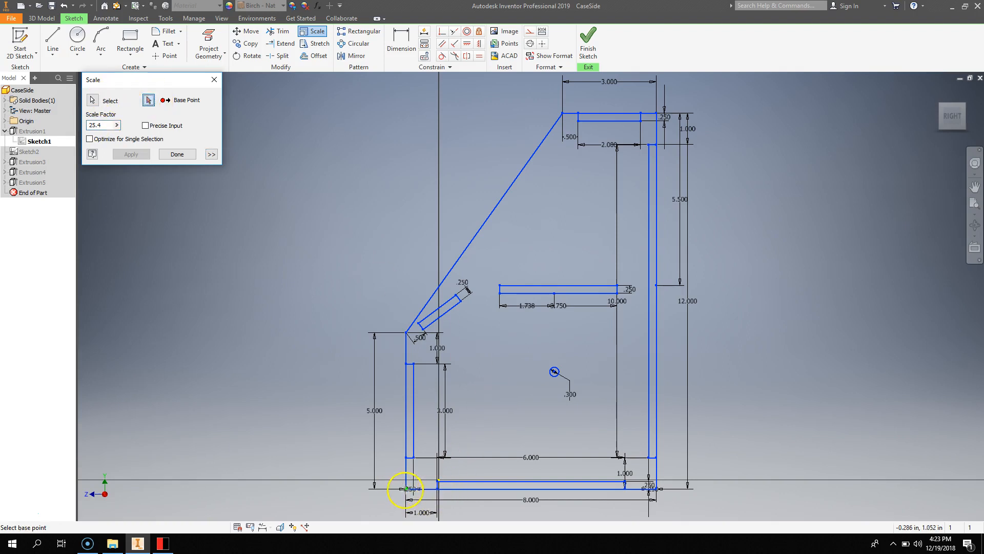
mouse_move(625, 298)
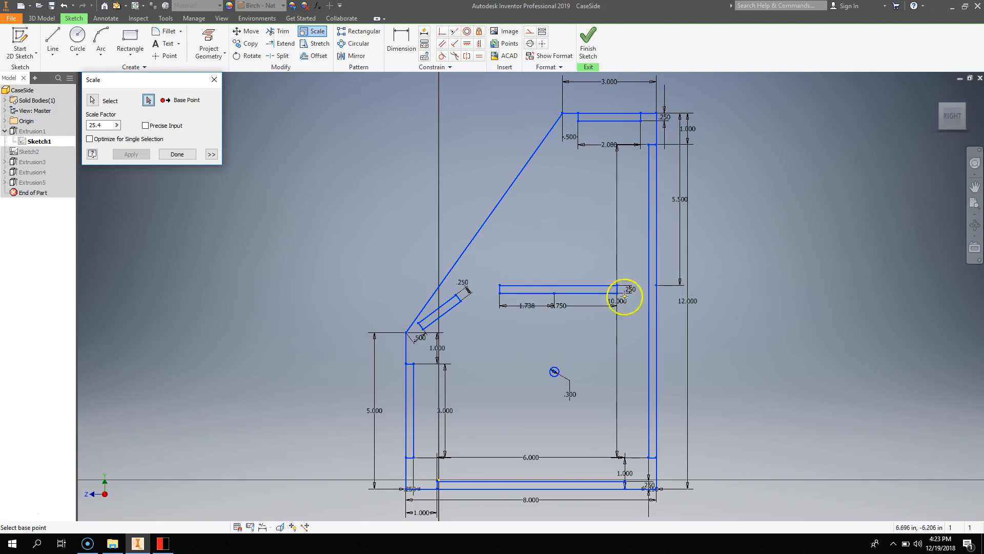
mouse_move(545, 281)
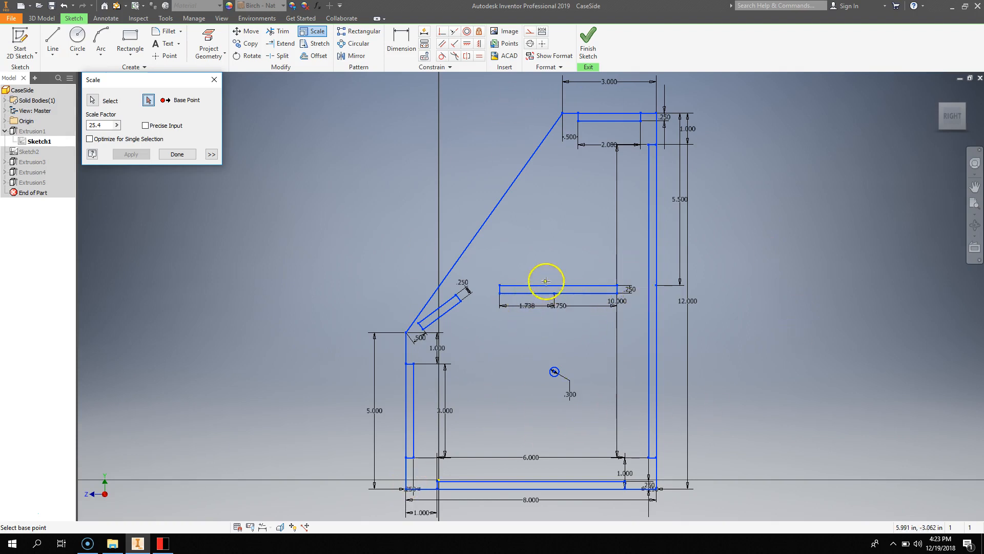
mouse_move(546, 258)
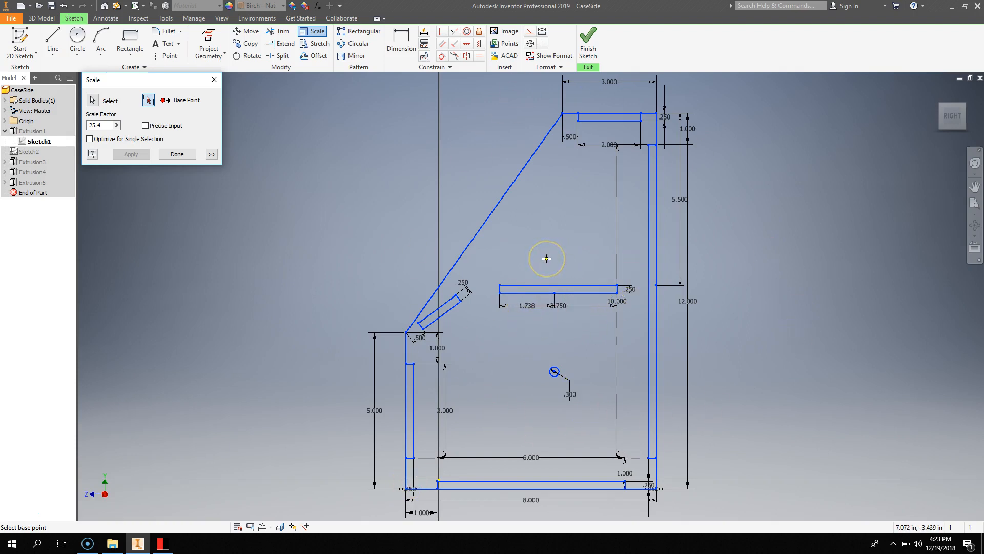
mouse_move(406, 489)
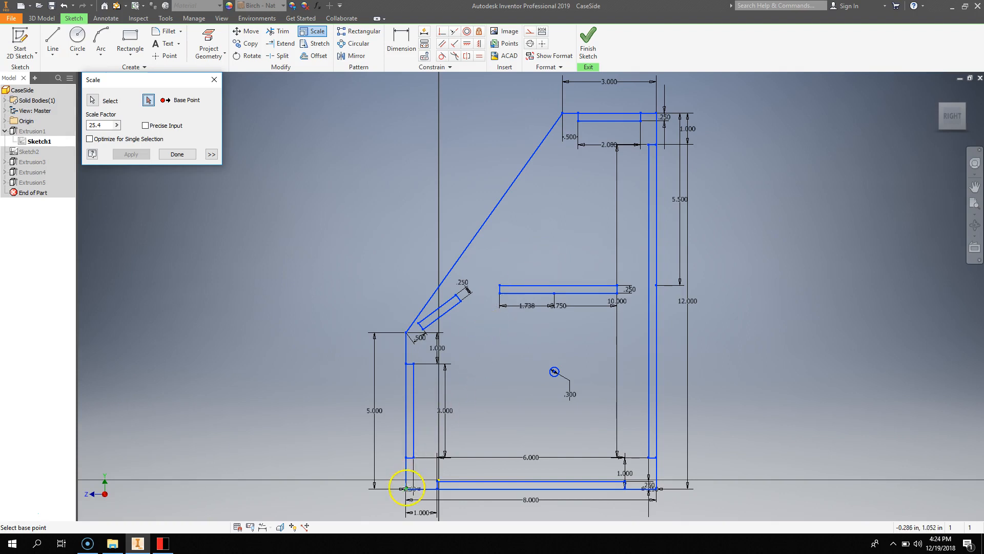
mouse_move(413, 493)
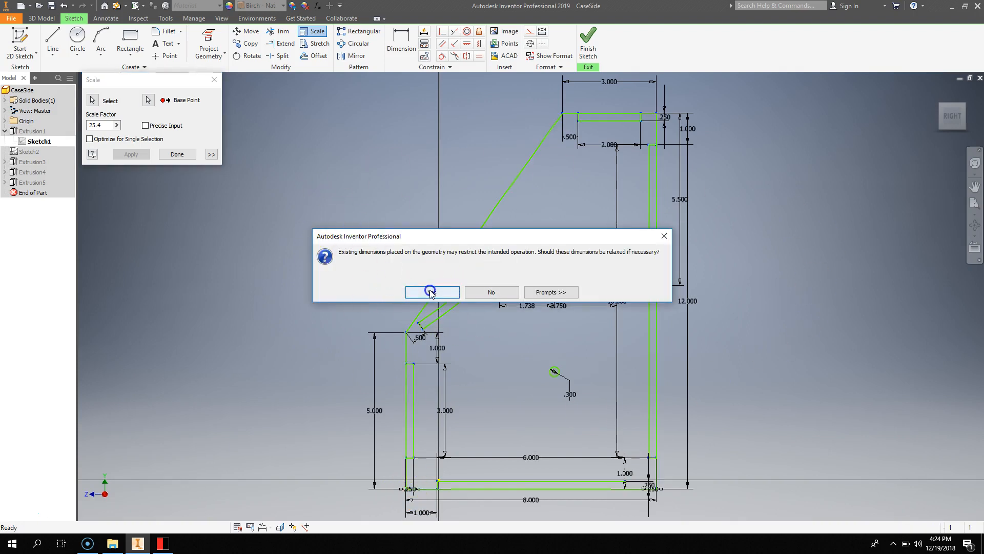
left_click(431, 292)
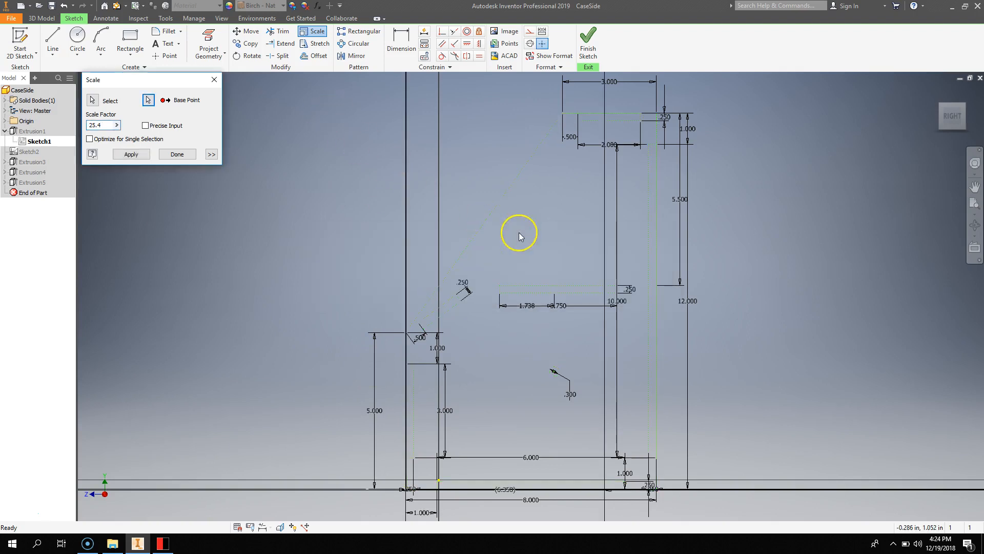
left_click(130, 153)
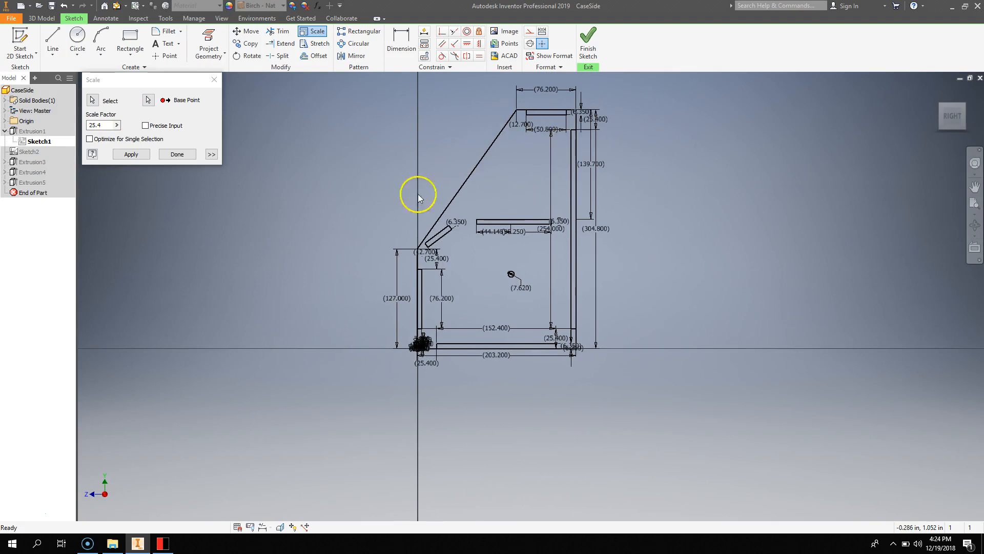
left_click(130, 154)
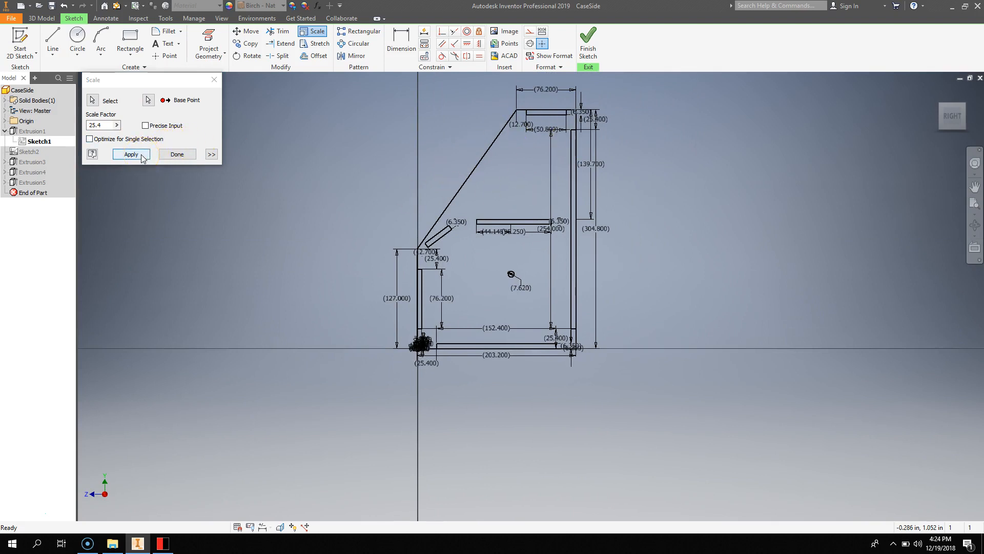
left_click(130, 155)
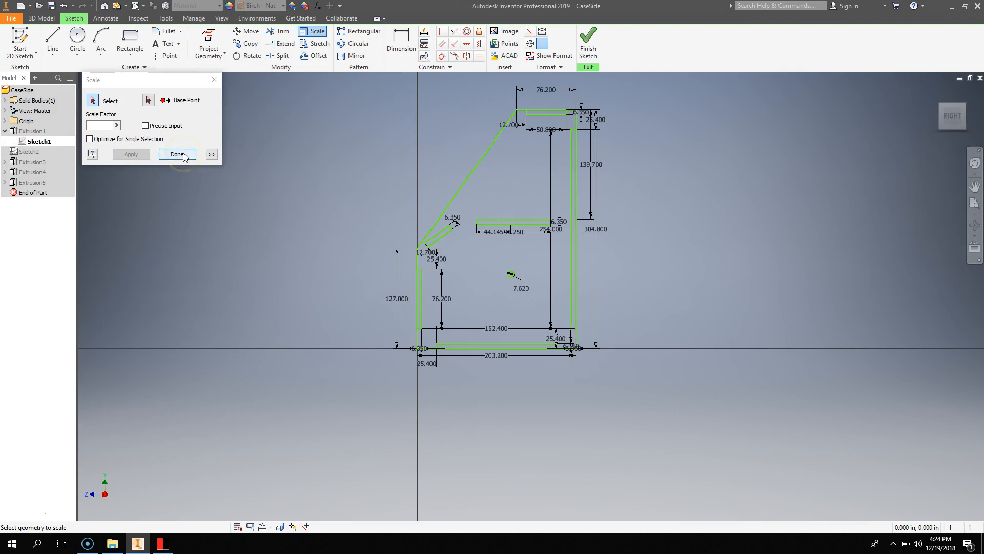
Finish the scale and export Sketch1 as CaseSide1.dxf in AutomataFinal, replacing the old file
left_click(178, 155)
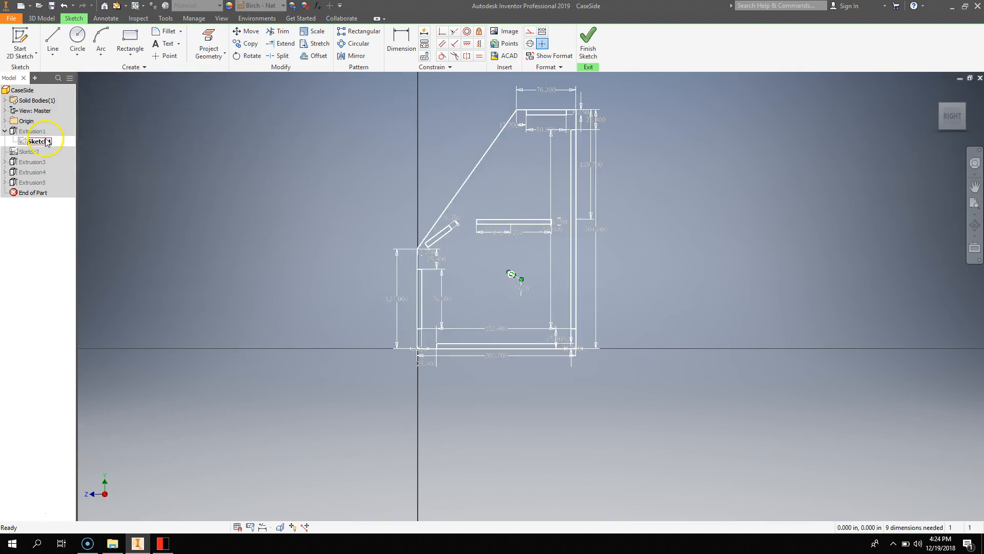
right_click(36, 141)
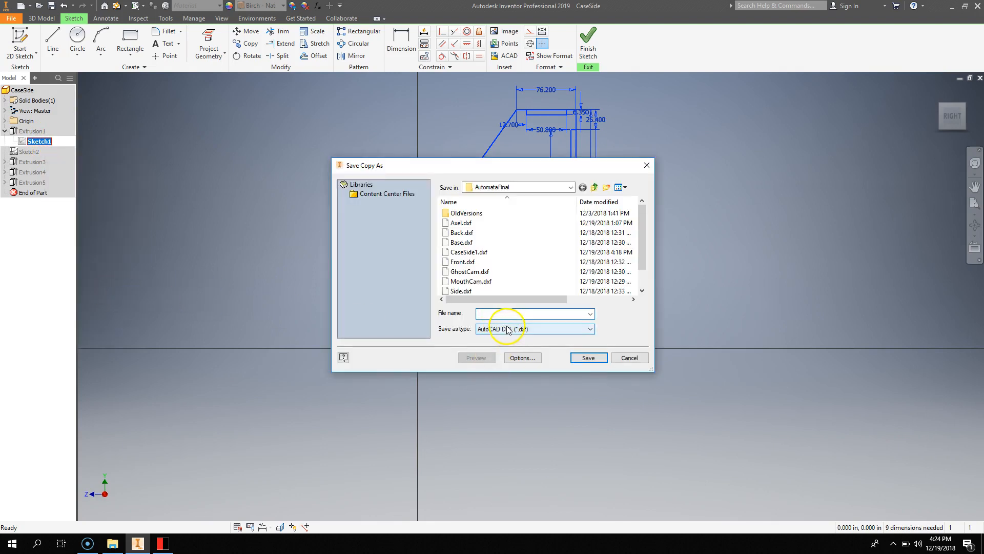
left_click(533, 314)
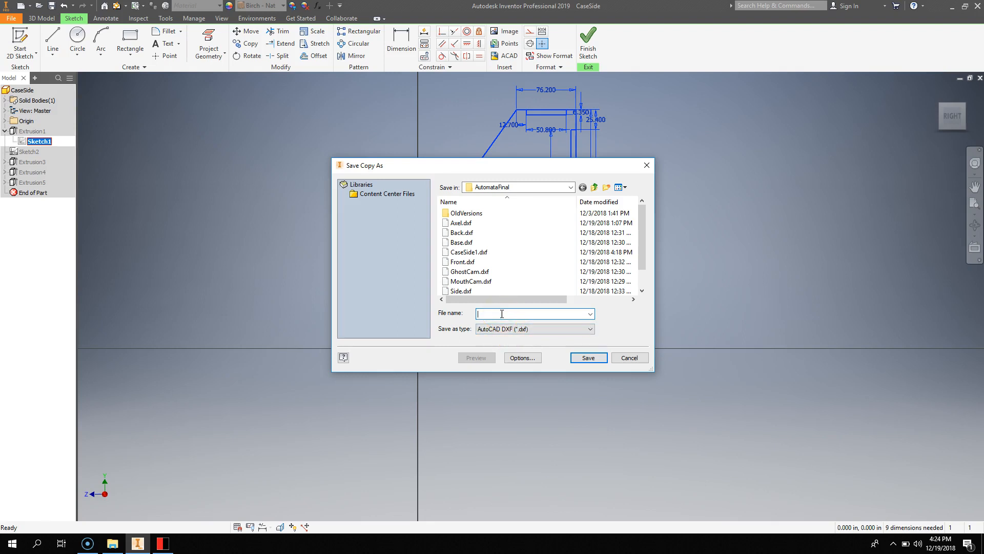
type("CaseBa")
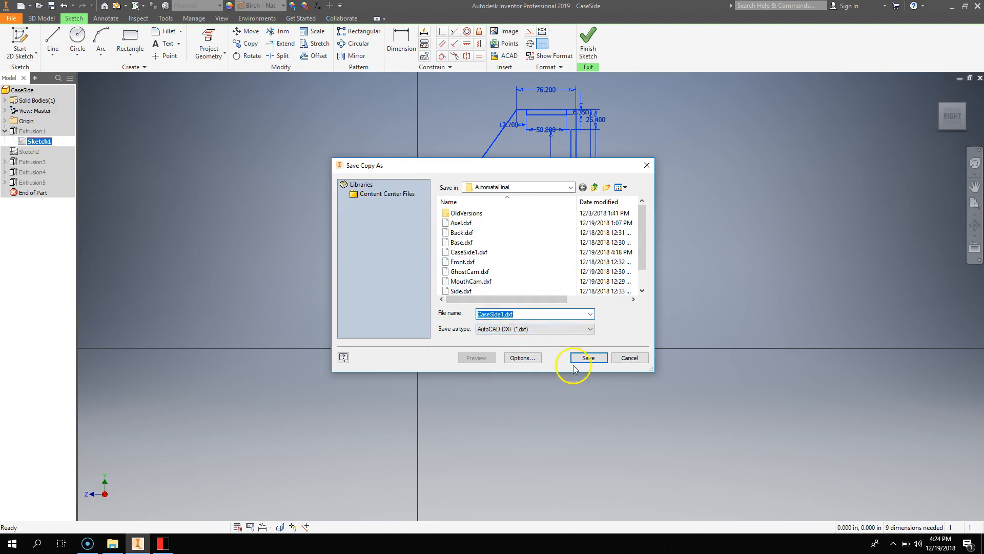
left_click(587, 357)
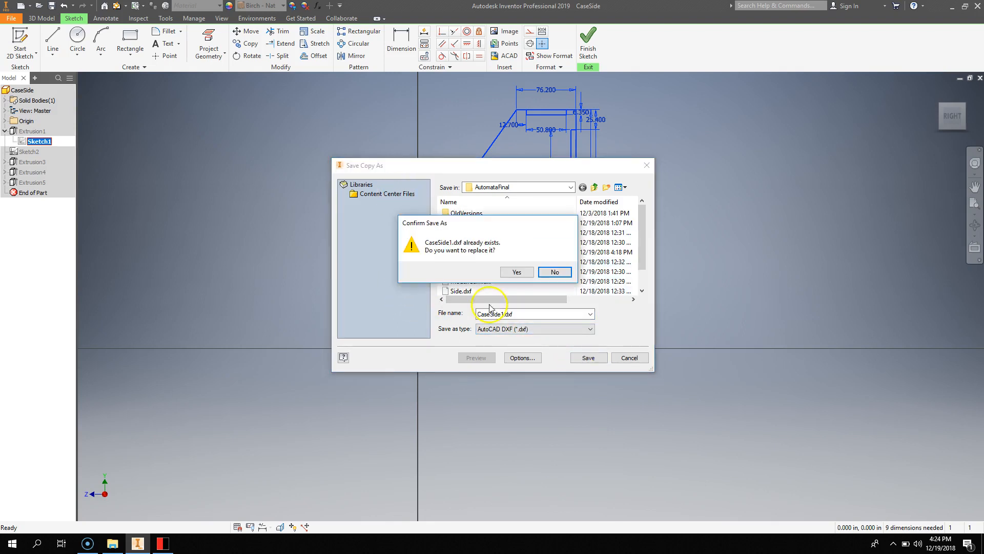
left_click(515, 272)
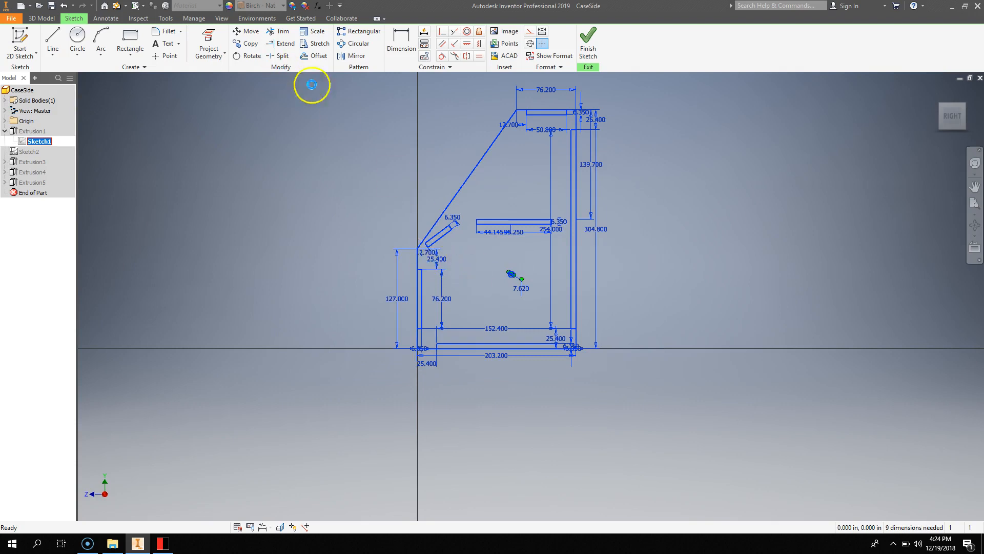
mouse_move(379, 110)
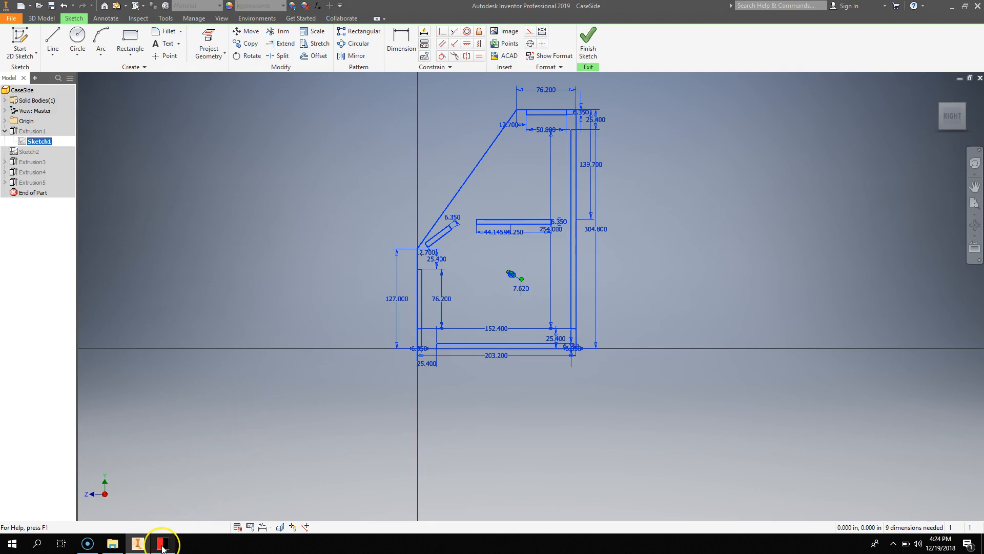
Switch over to BOSSLASER from the taskbar
left_click(162, 543)
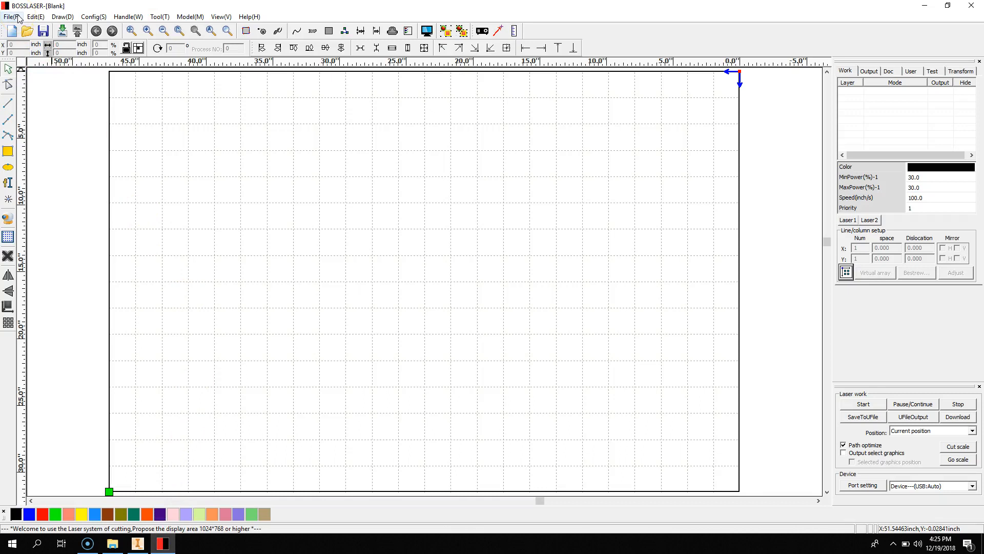
Import CaseSide1.dxf from the AutomataFinal folder onto the BOSSLASER work area
left_click(12, 16)
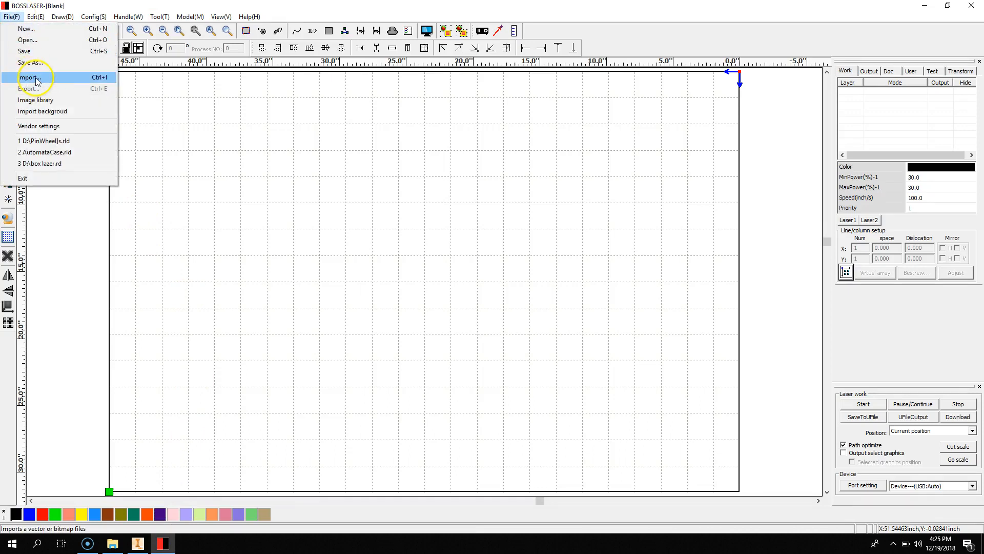
left_click(29, 77)
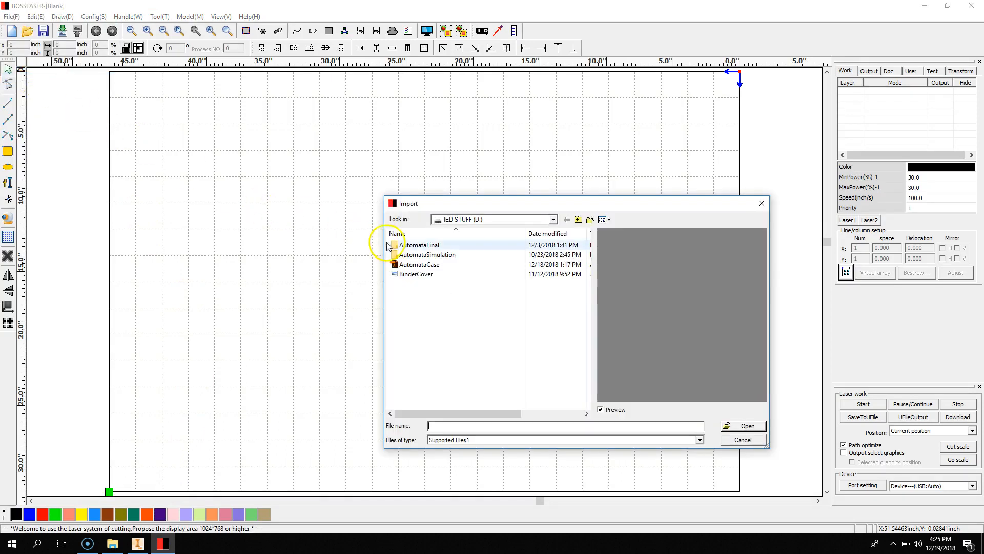
double_click(418, 245)
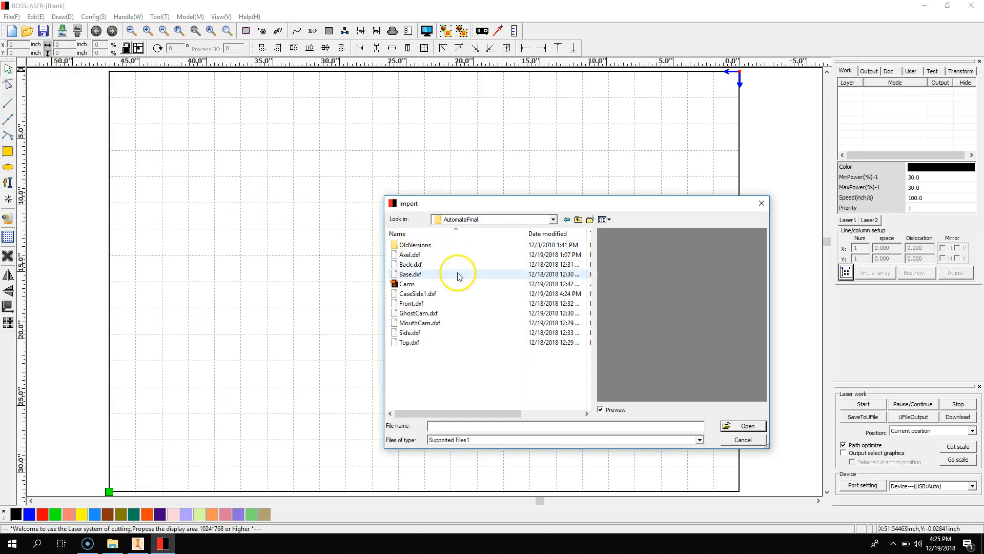
mouse_move(440, 313)
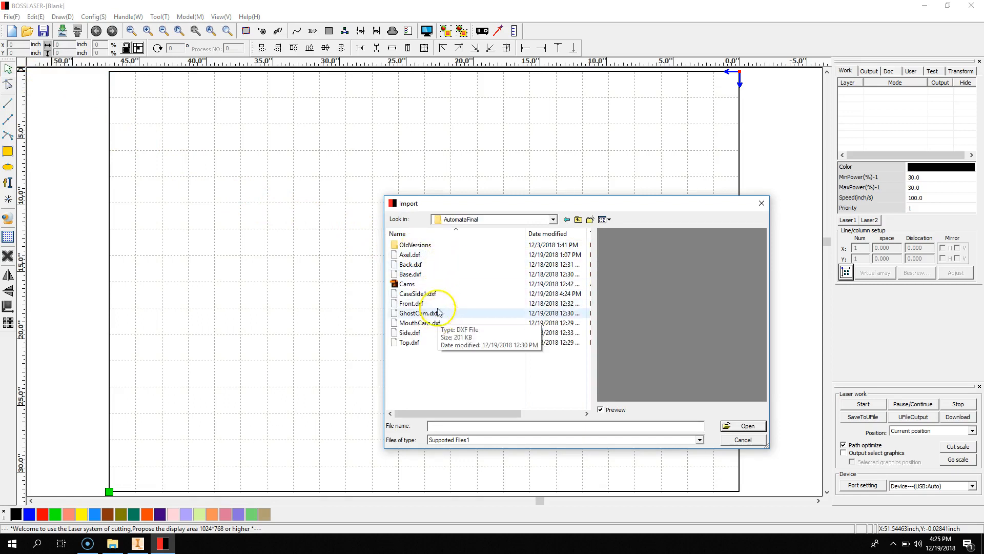
left_click(418, 293)
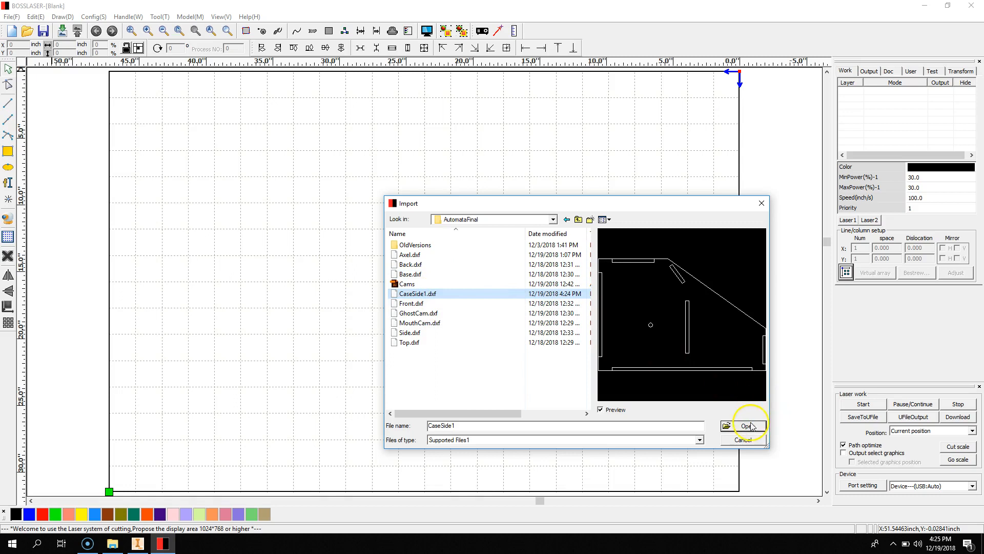
left_click(746, 425)
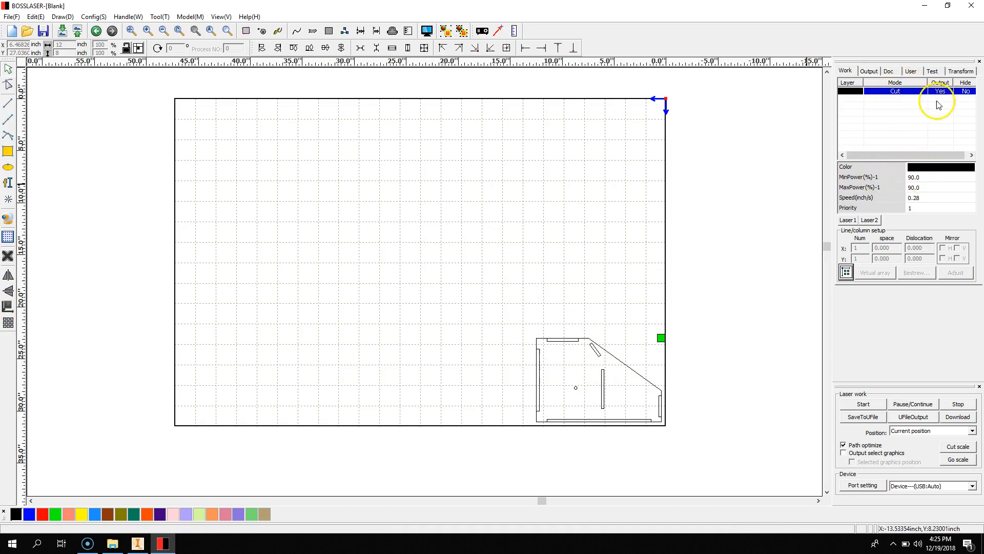
Confirm the cut layer uses 90% power at 0.28 in/s and select the imported part
left_click(863, 186)
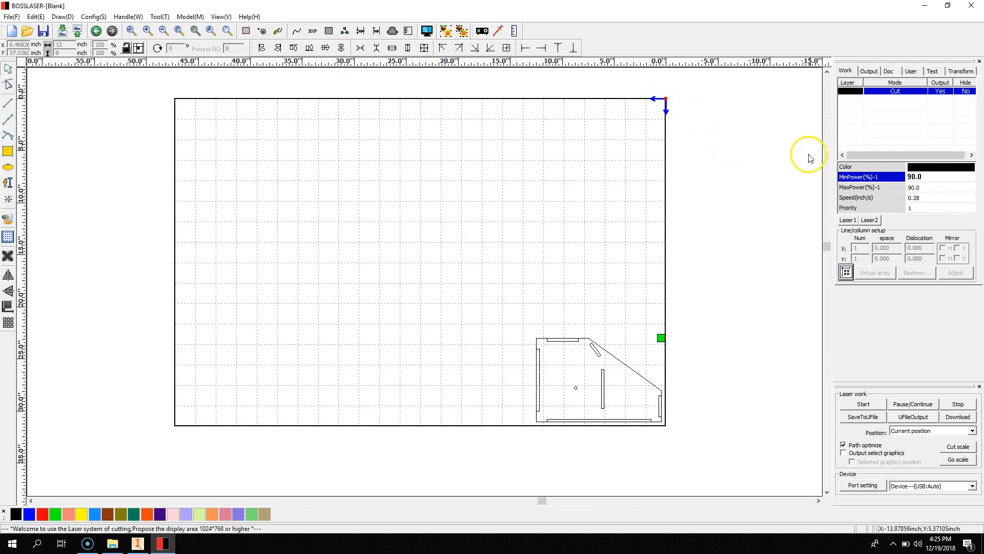
left_click(873, 197)
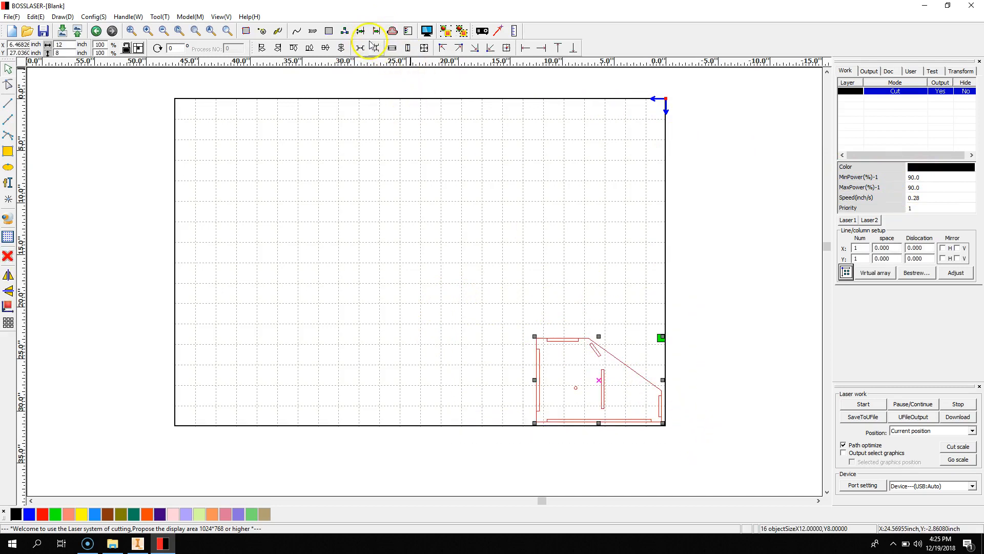
Delete the 28 overlapping lines from the side part and dismiss the report
left_click(376, 48)
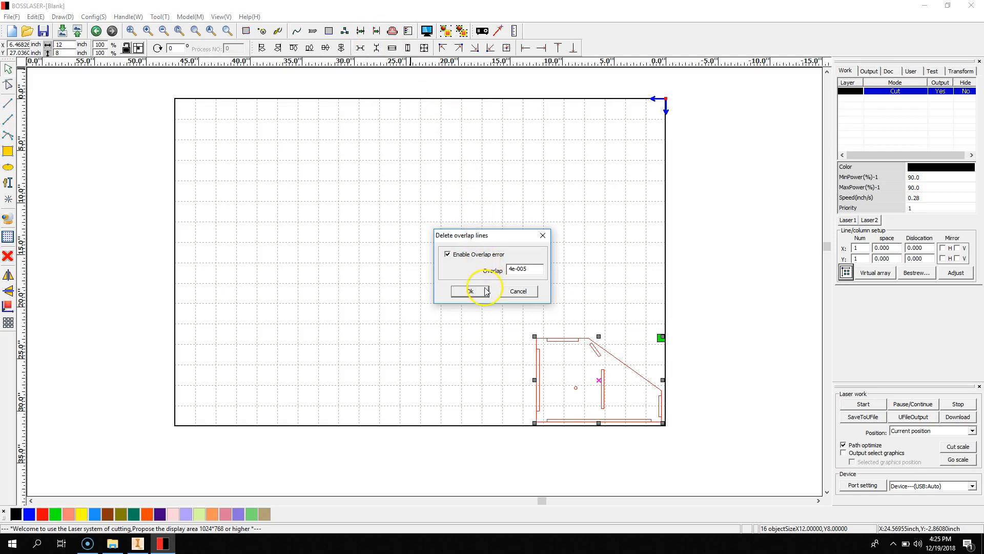
left_click(471, 291)
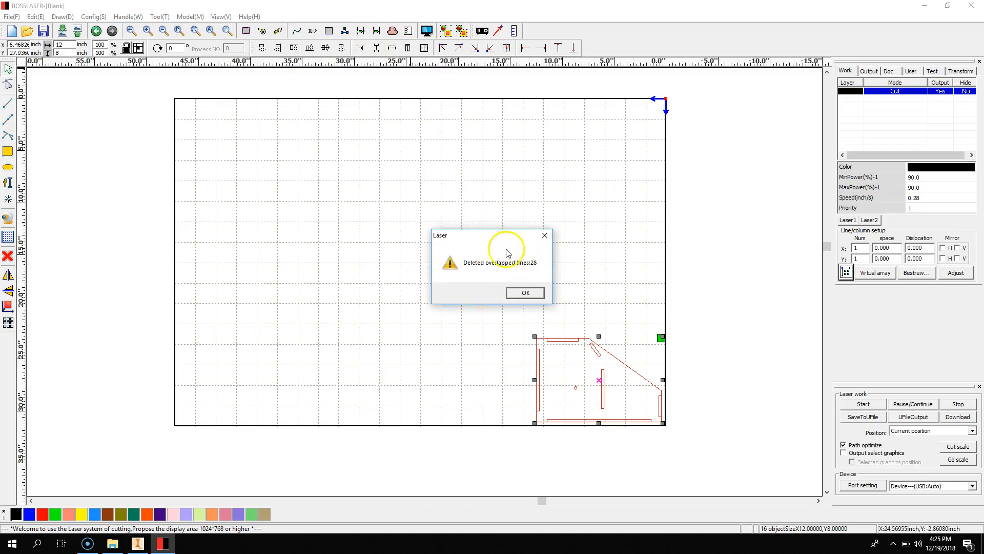
mouse_move(543, 235)
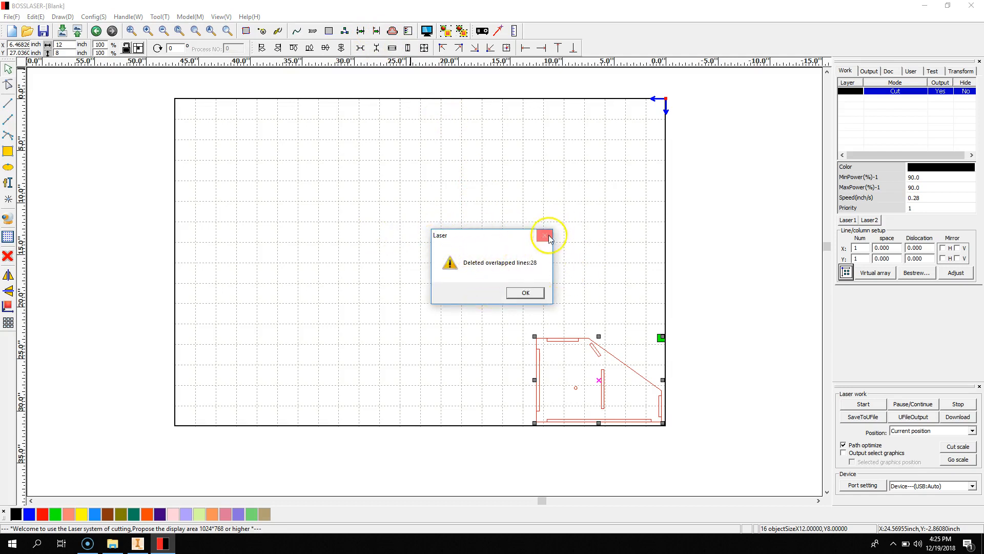
mouse_move(602, 261)
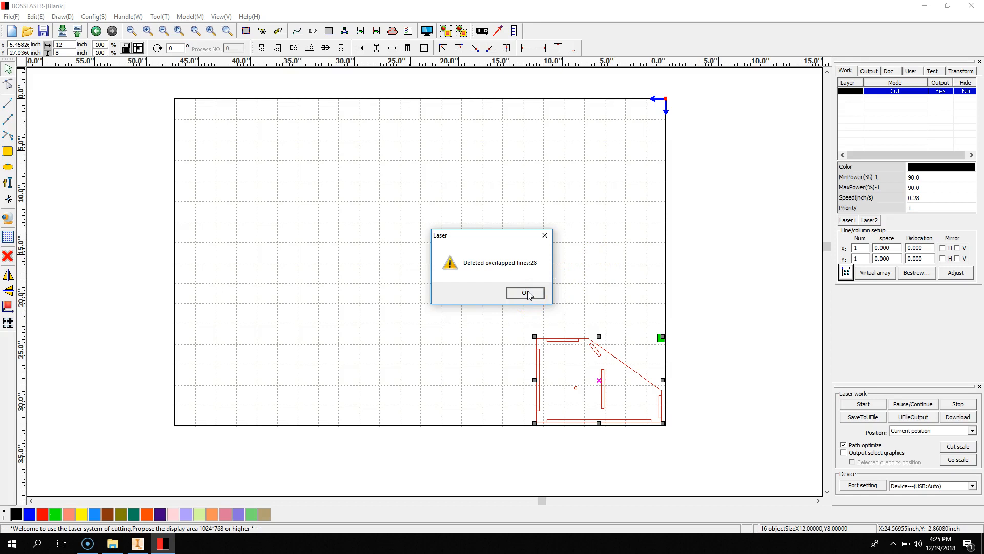
left_click(525, 294)
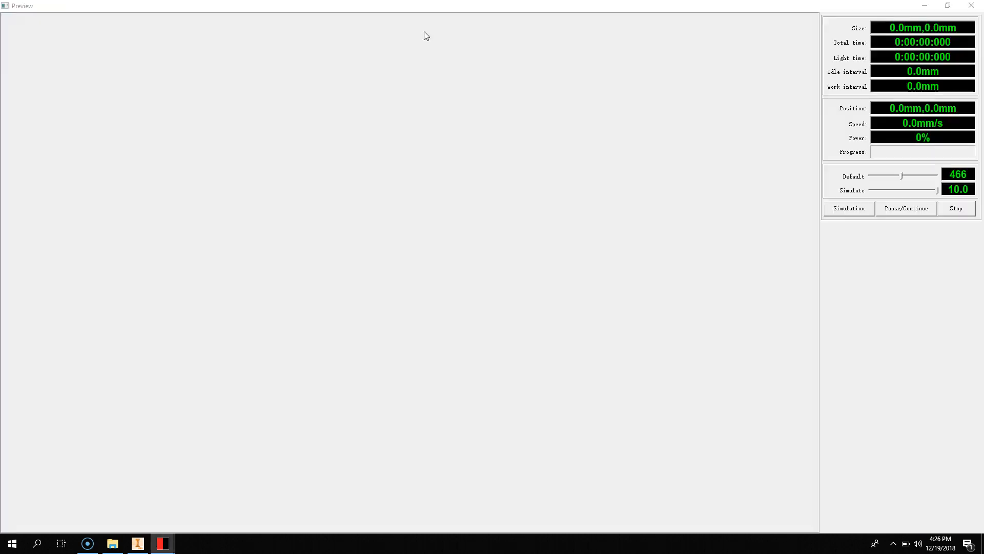
Run the cutting simulation of the side outline in the Preview window
left_click(849, 208)
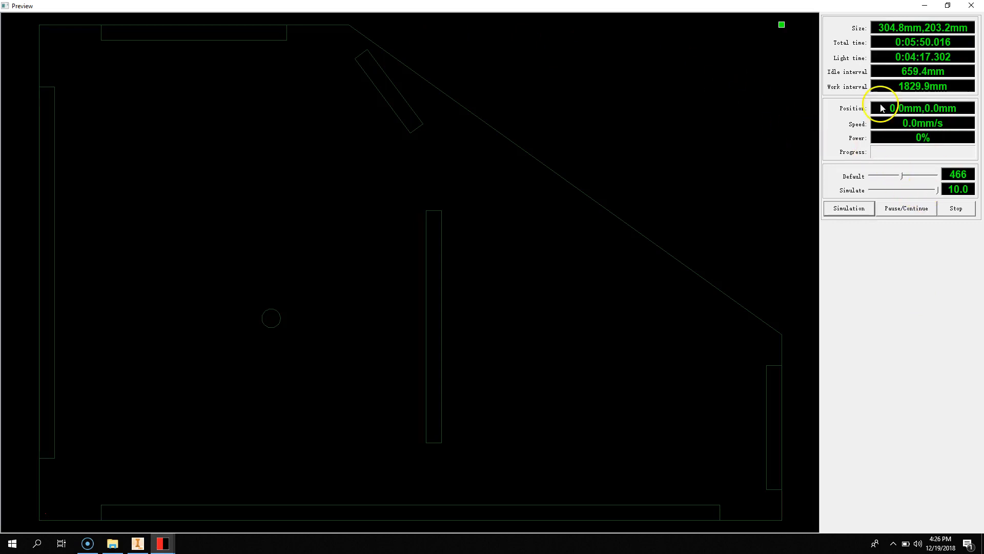
mouse_move(896, 42)
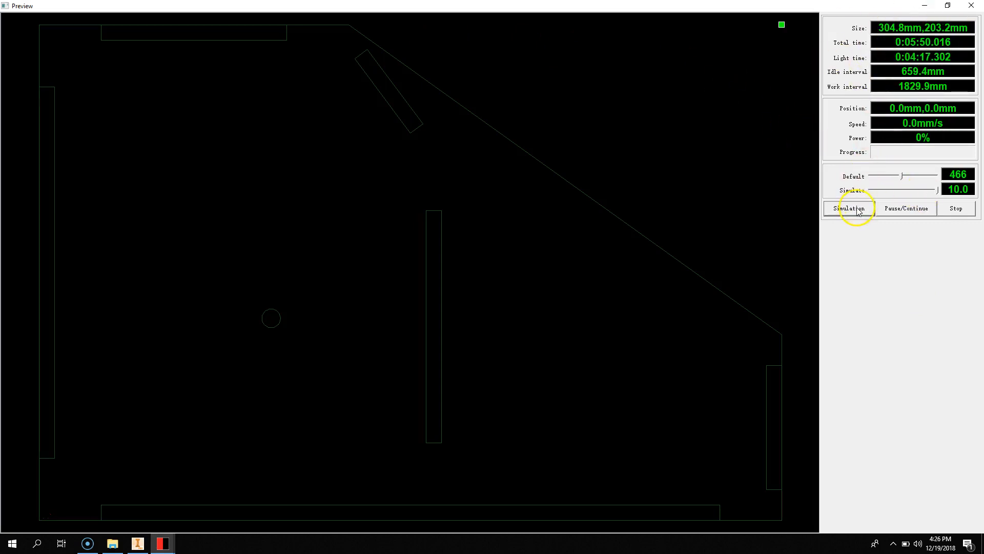
left_click(849, 208)
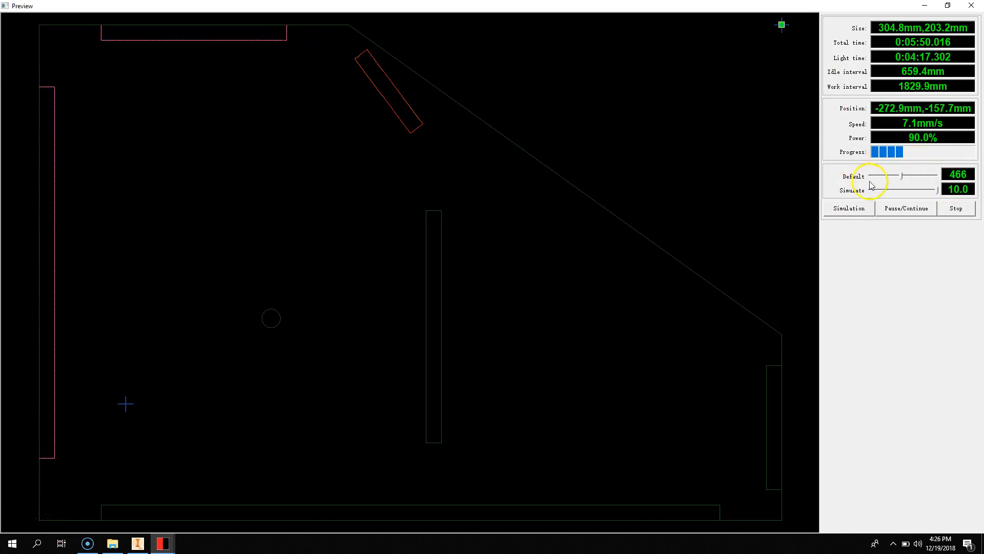
mouse_move(518, 100)
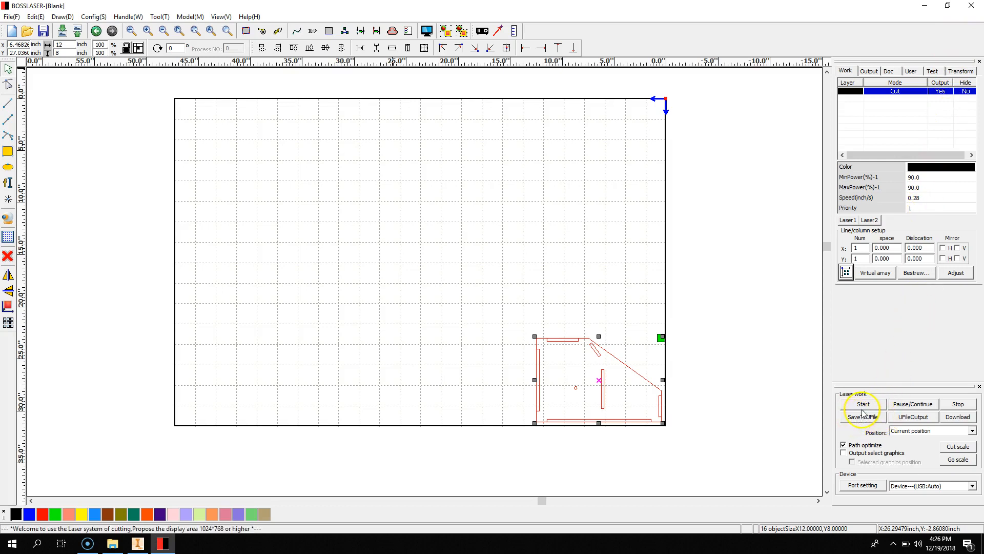
Save the job with SaveToUFile as Side.rd on the IED STUFF (D:) drive
left_click(863, 416)
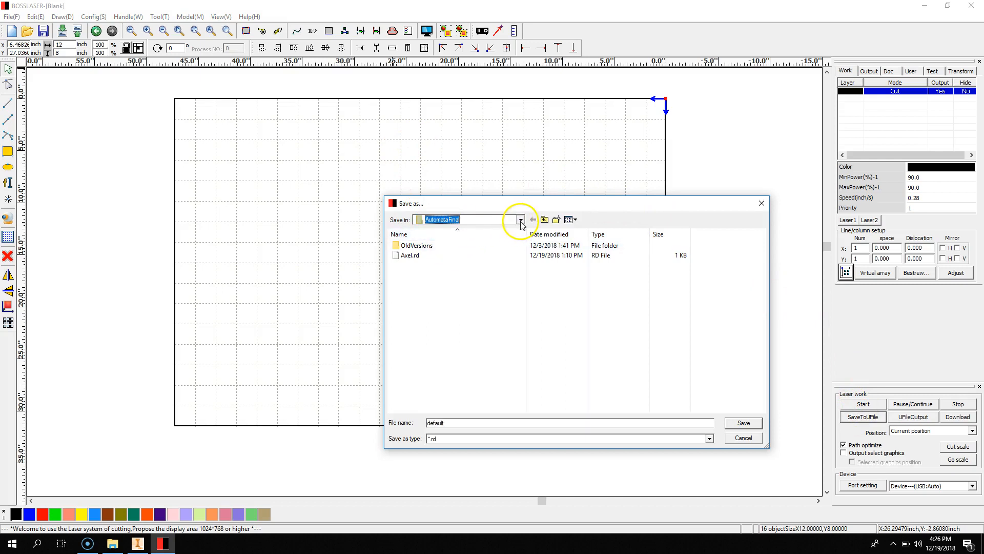
left_click(520, 220)
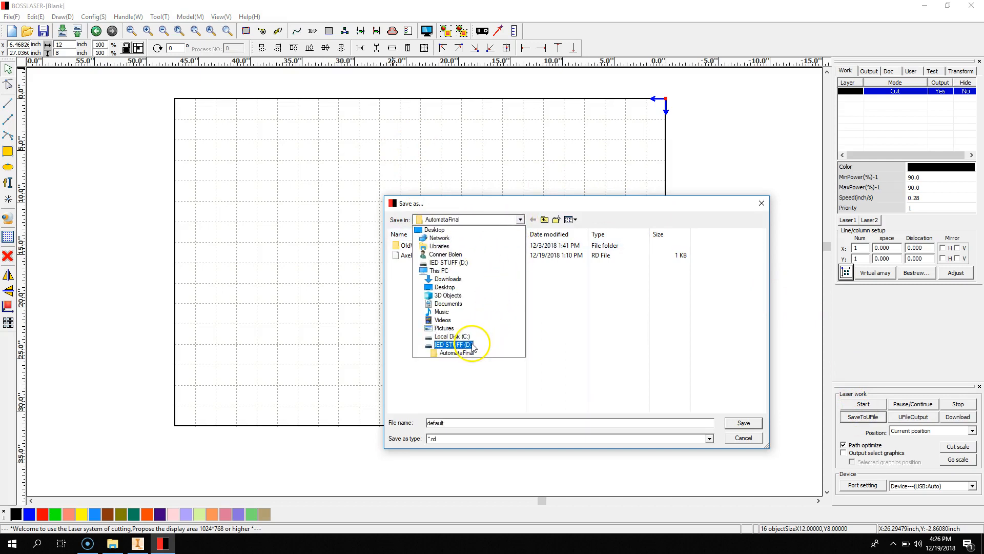
left_click(448, 345)
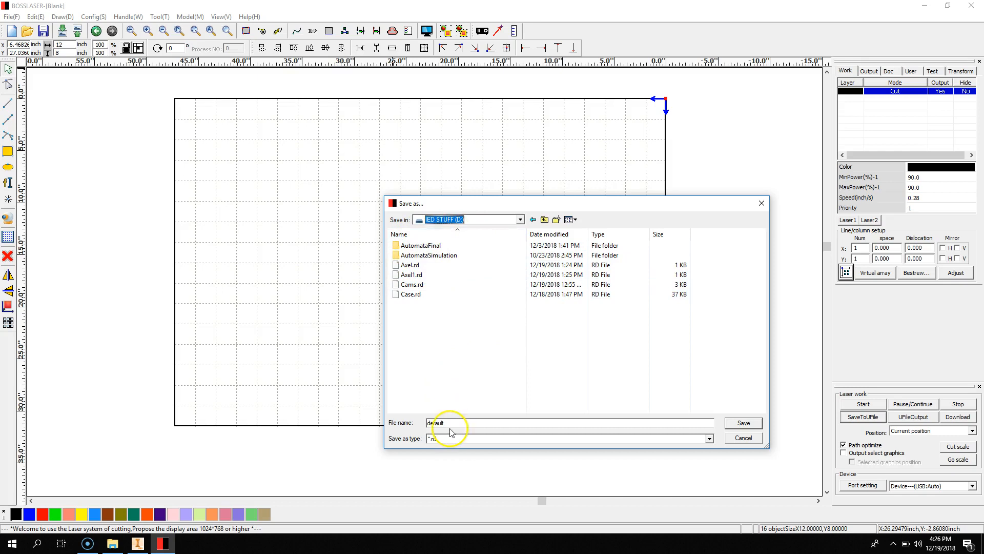
triple_click(444, 422)
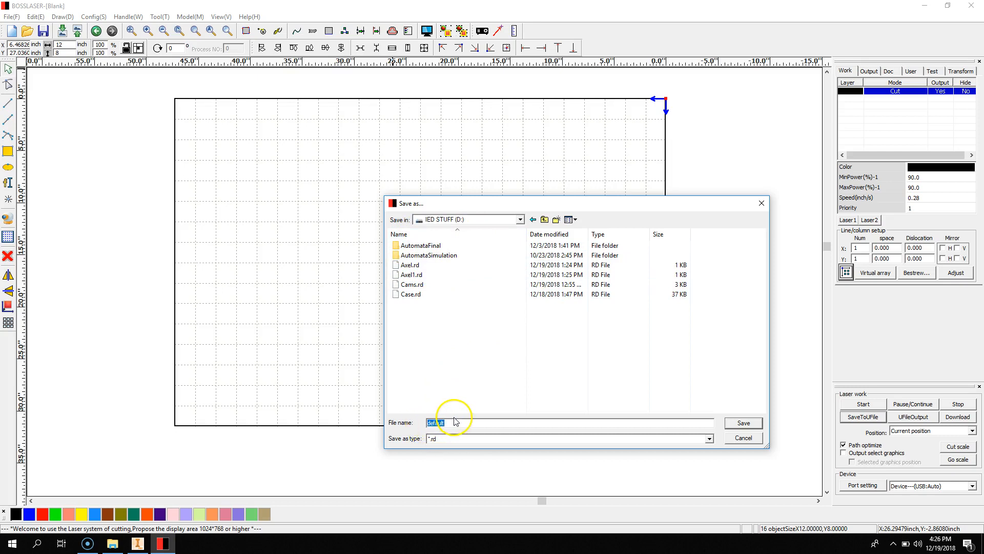
type("Side")
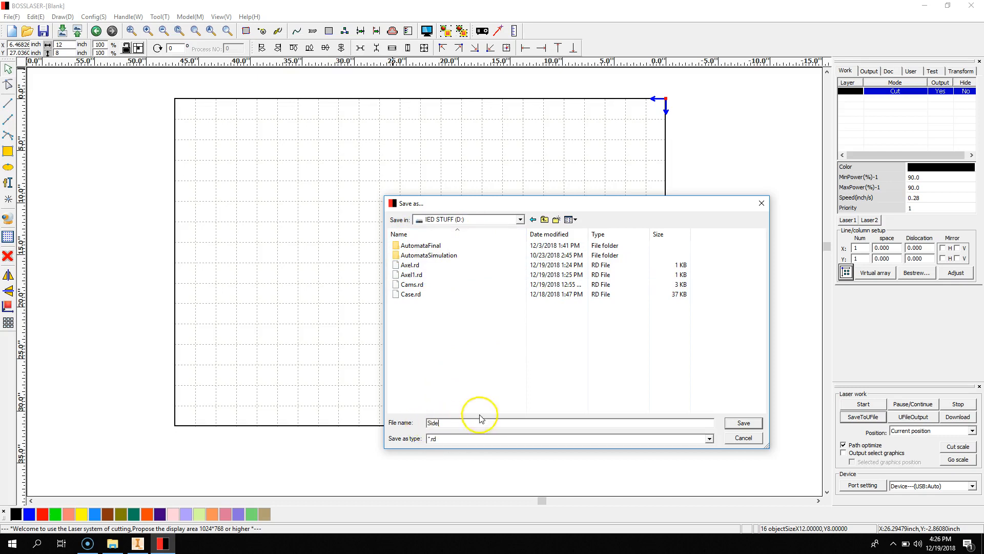
mouse_move(698, 398)
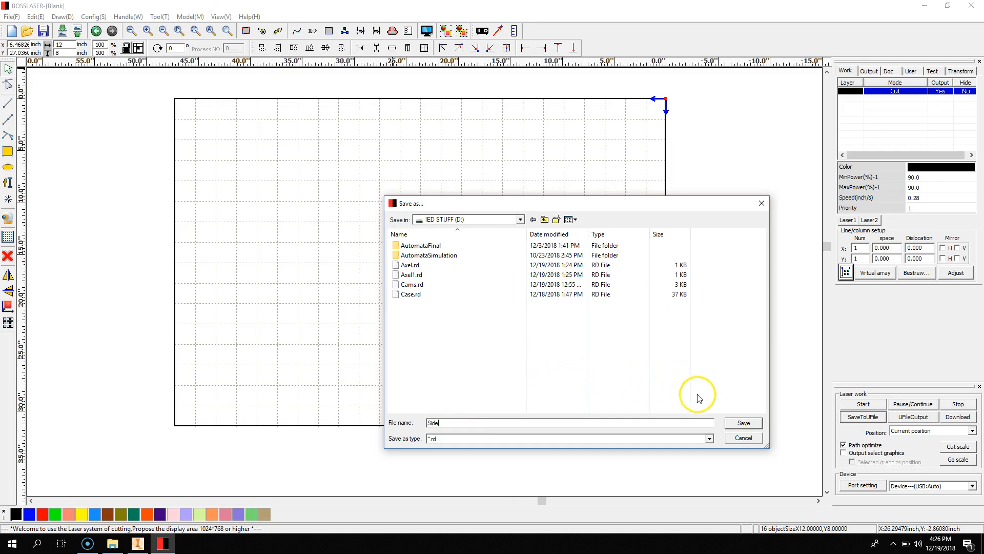
mouse_move(743, 423)
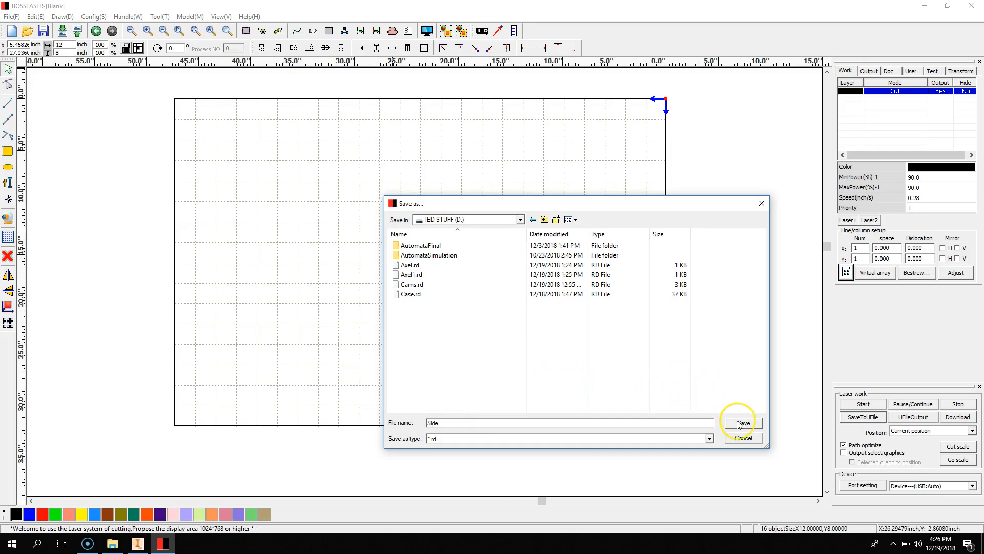
left_click(743, 422)
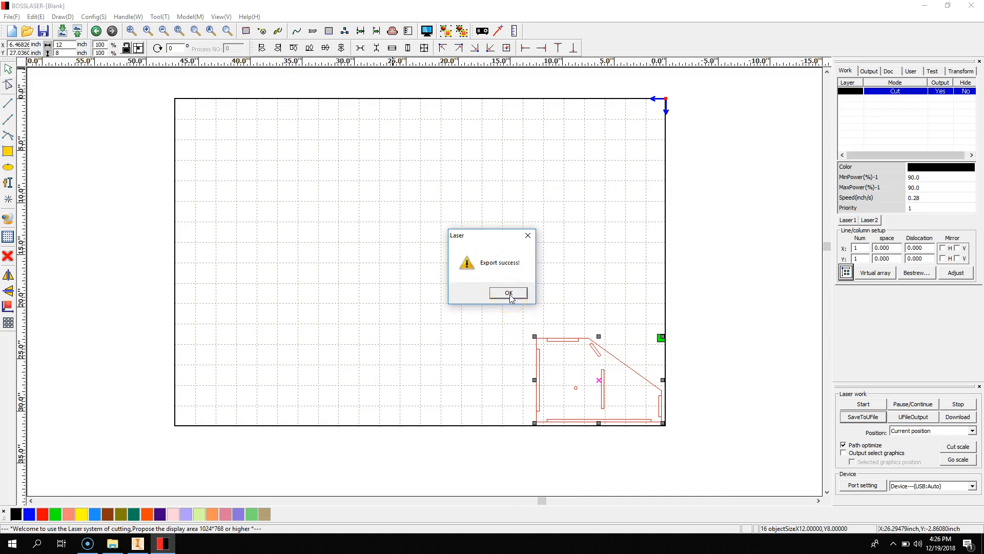
left_click(507, 293)
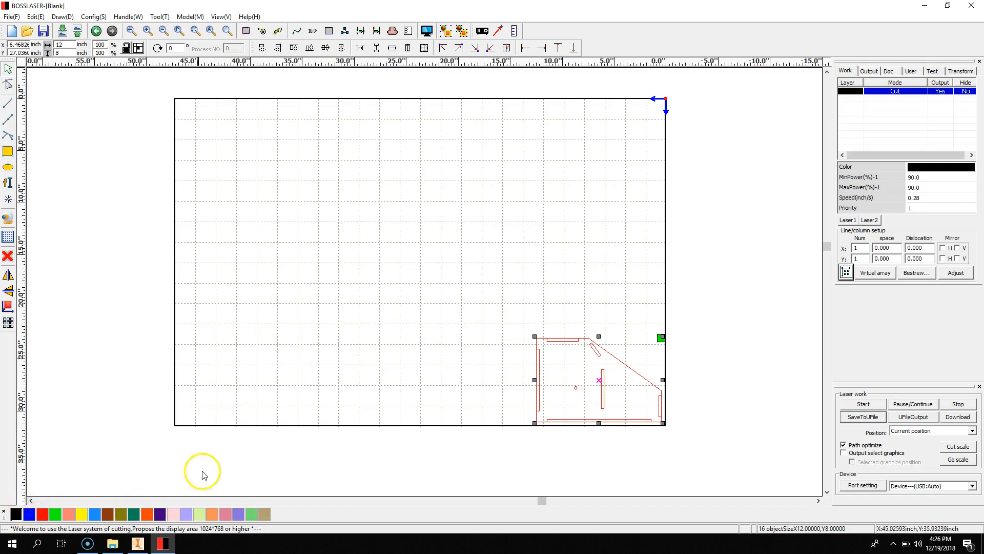
mouse_move(300, 262)
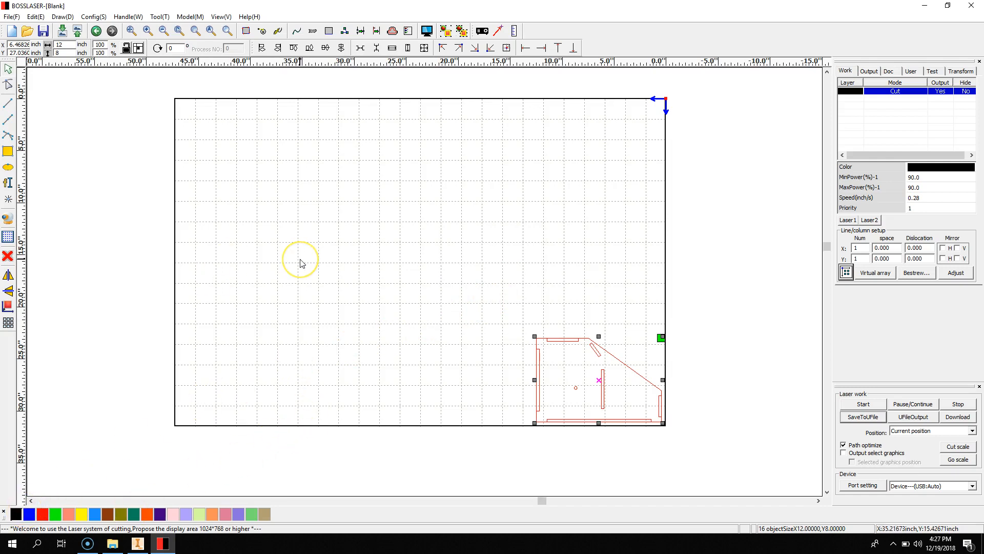
mouse_move(98, 463)
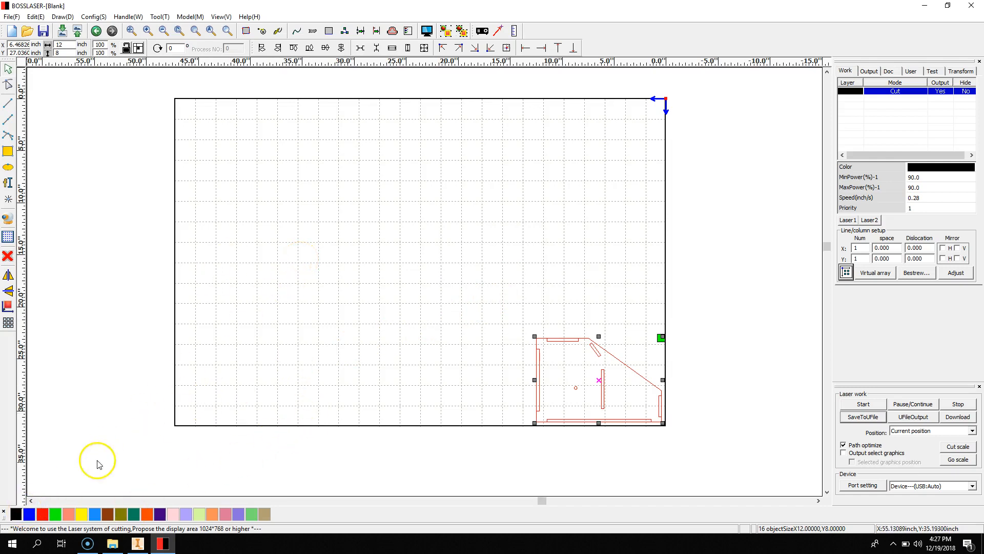